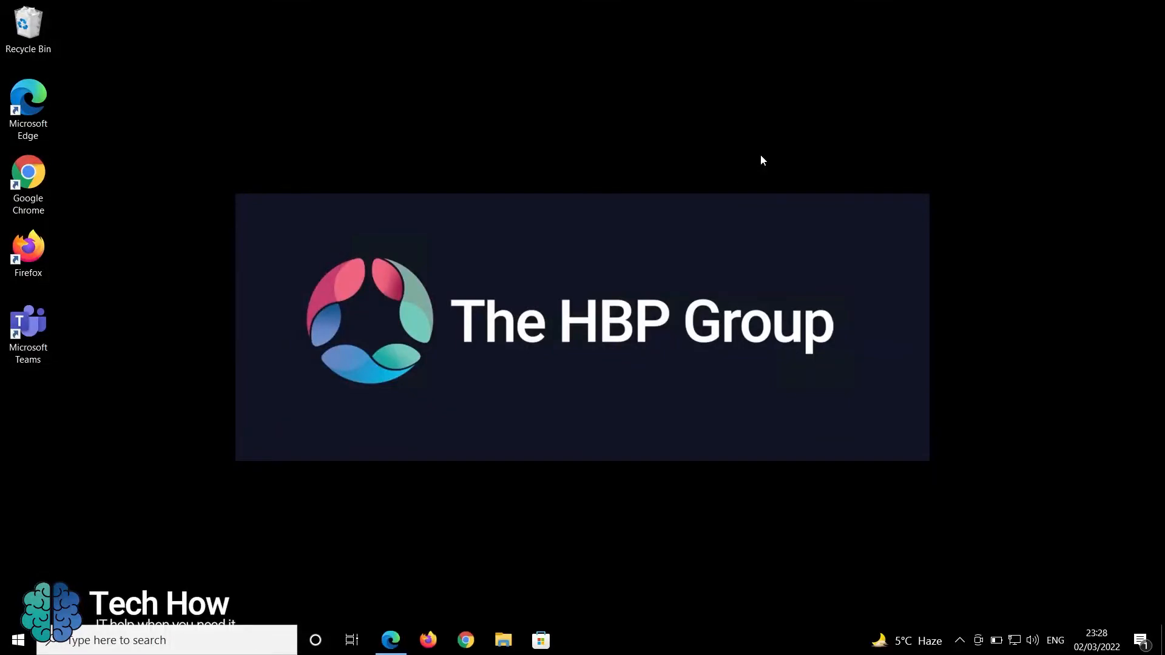
mouse_move(750, 160)
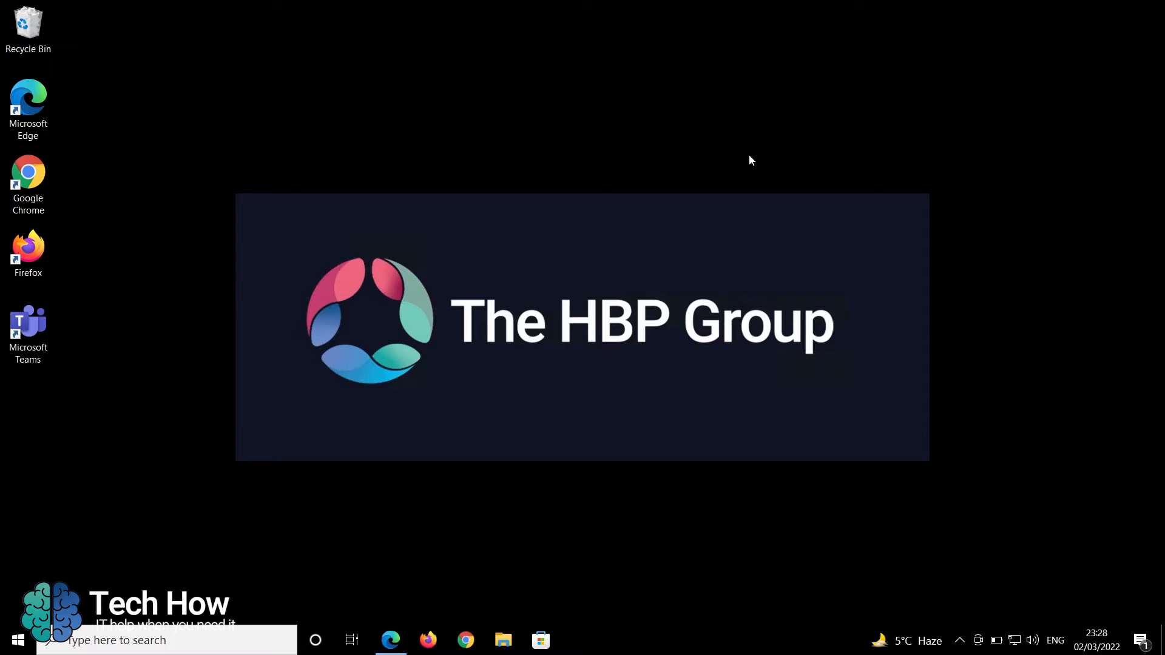
mouse_move(591, 7)
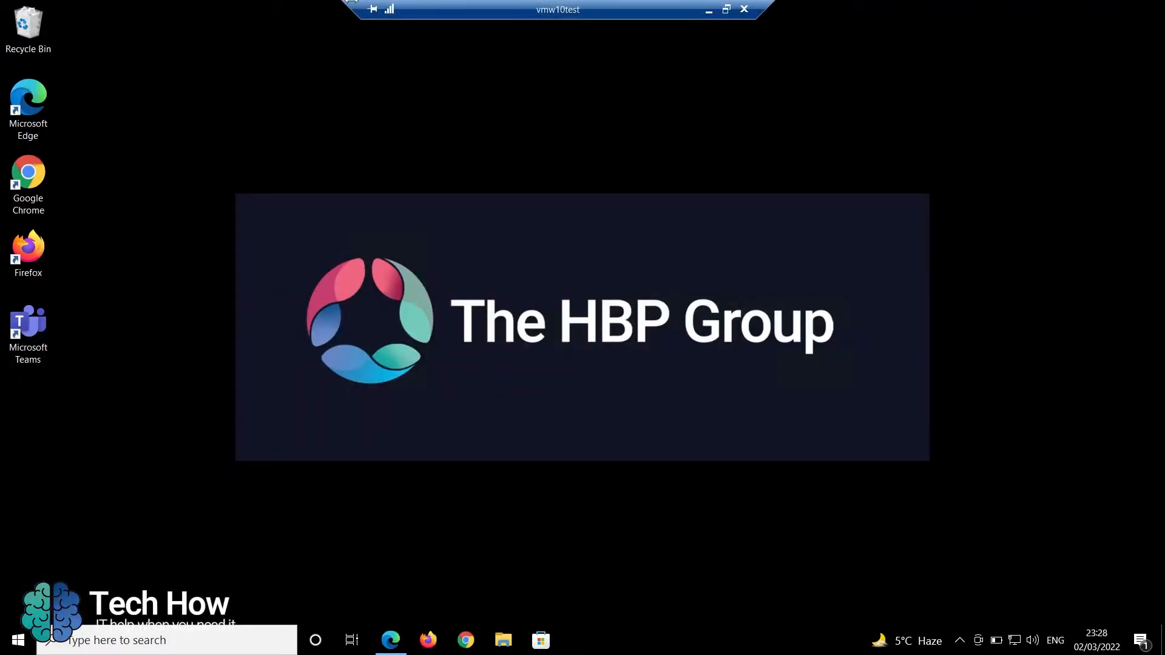
mouse_move(539, 18)
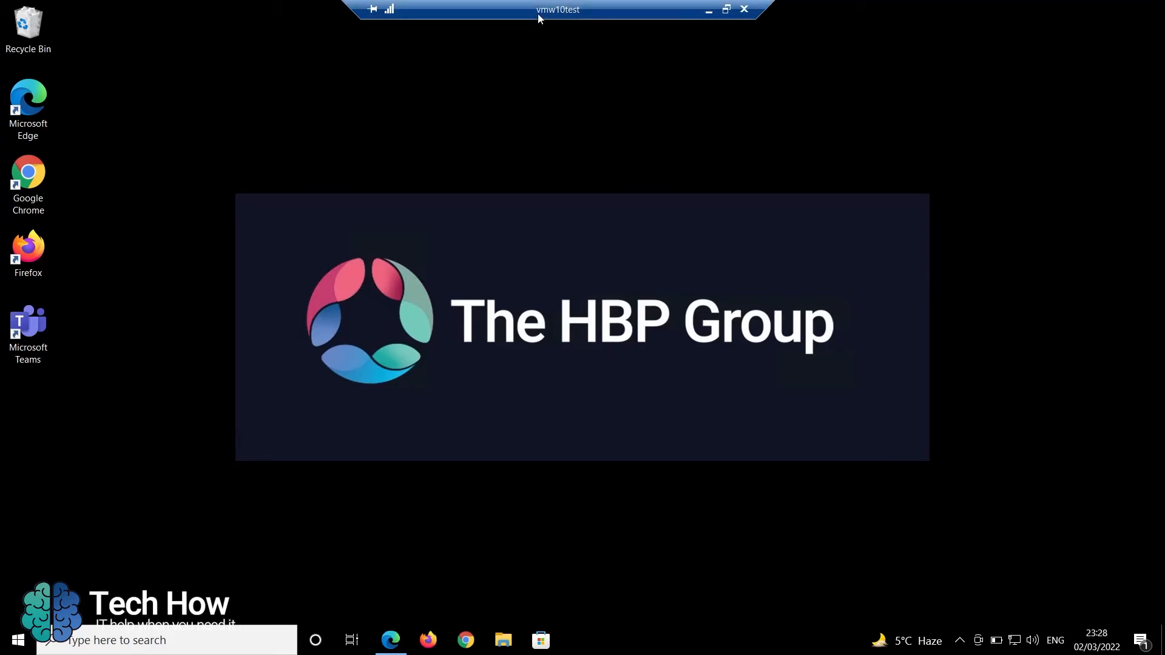
mouse_move(593, 17)
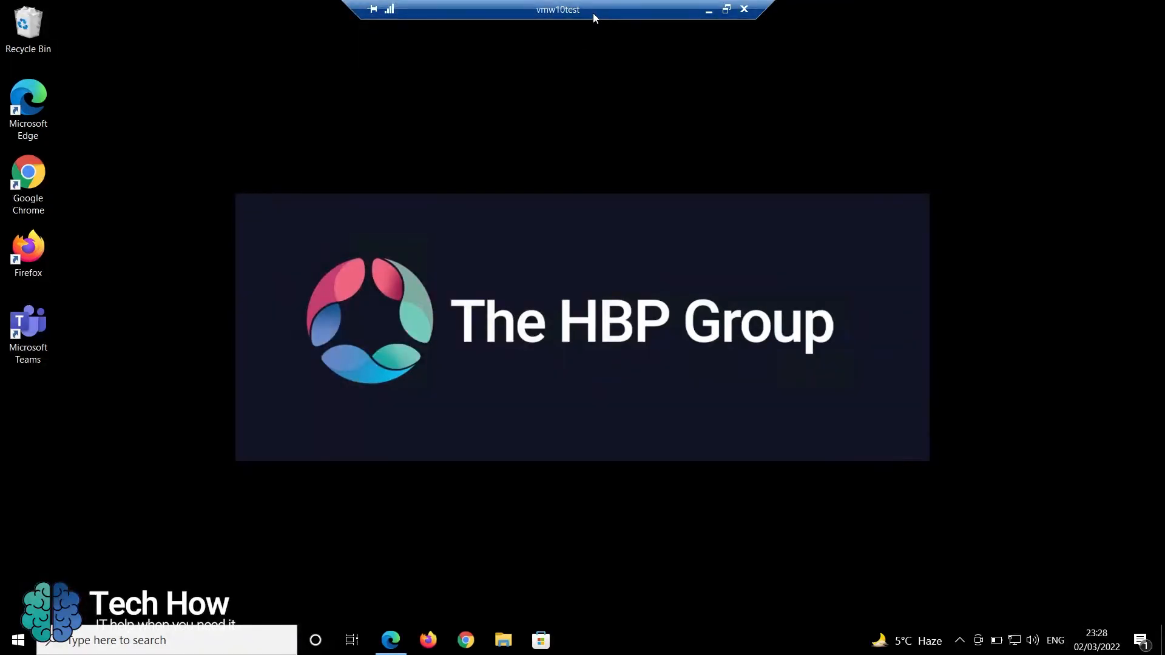
mouse_move(516, 14)
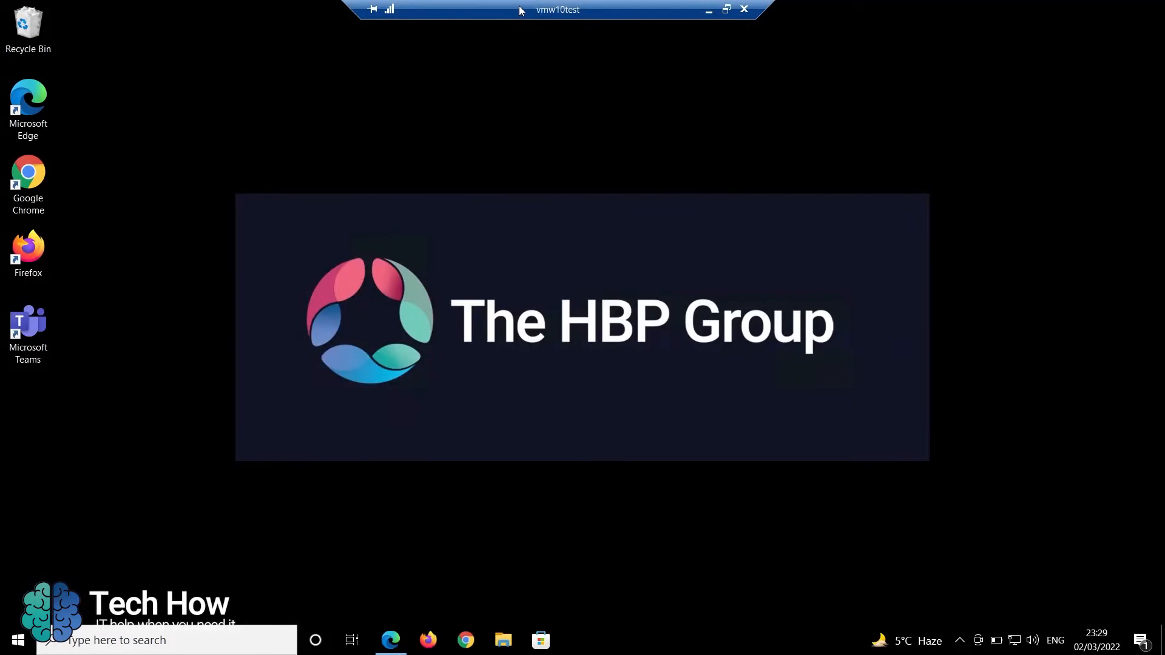
mouse_move(676, 18)
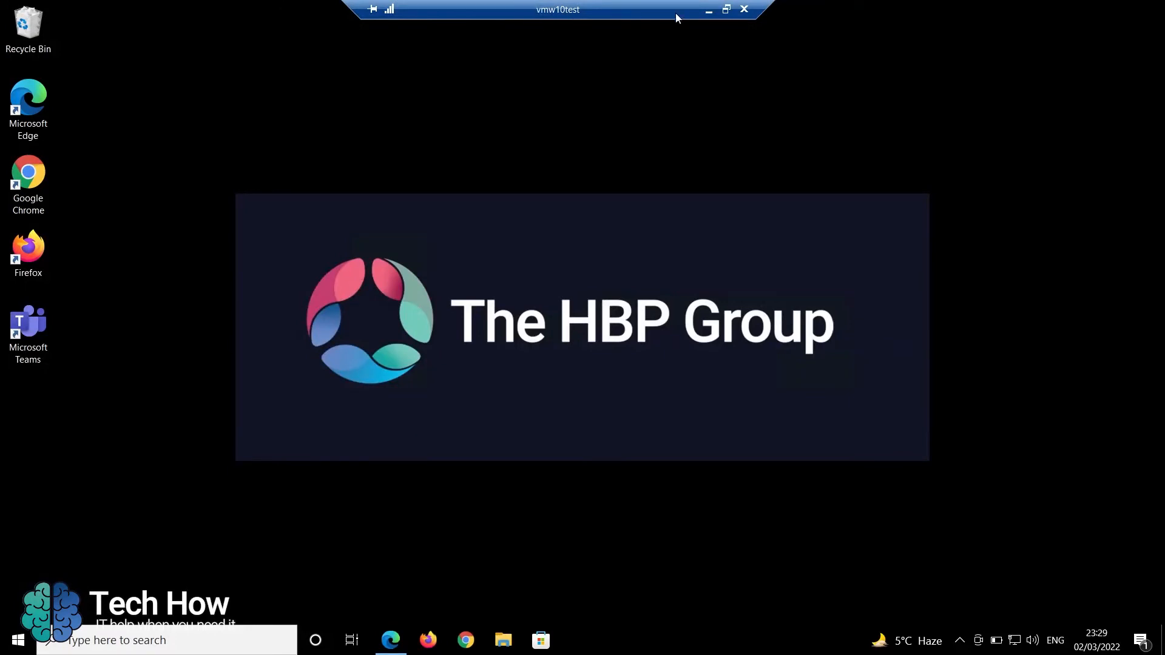
mouse_move(744, 9)
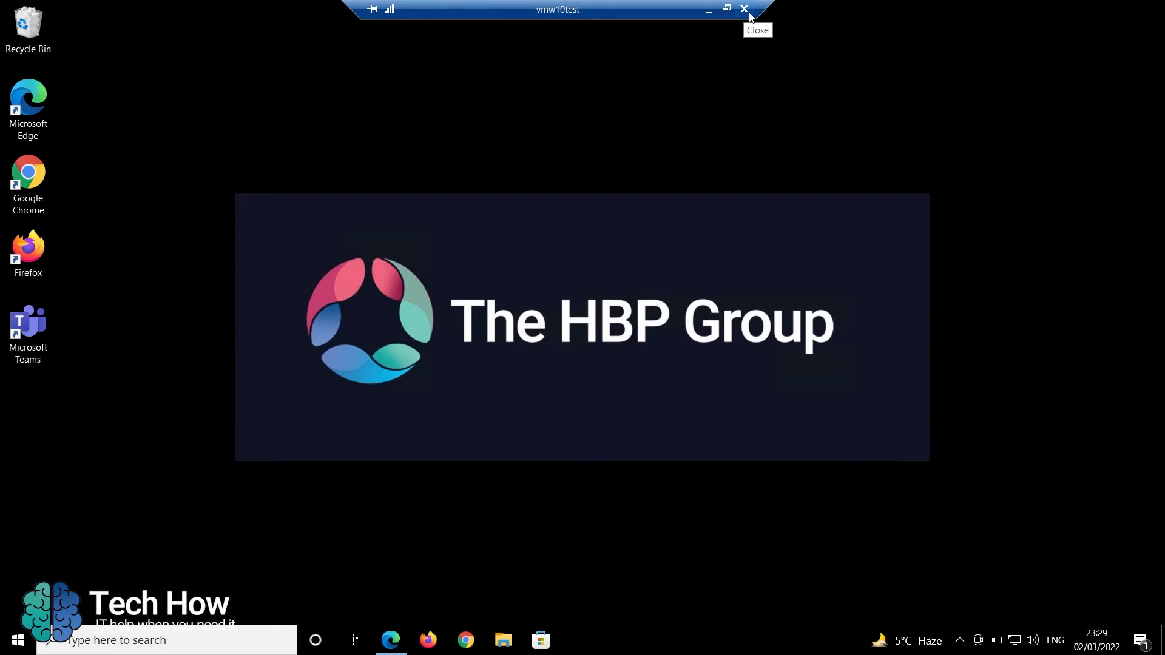
mouse_move(752, 20)
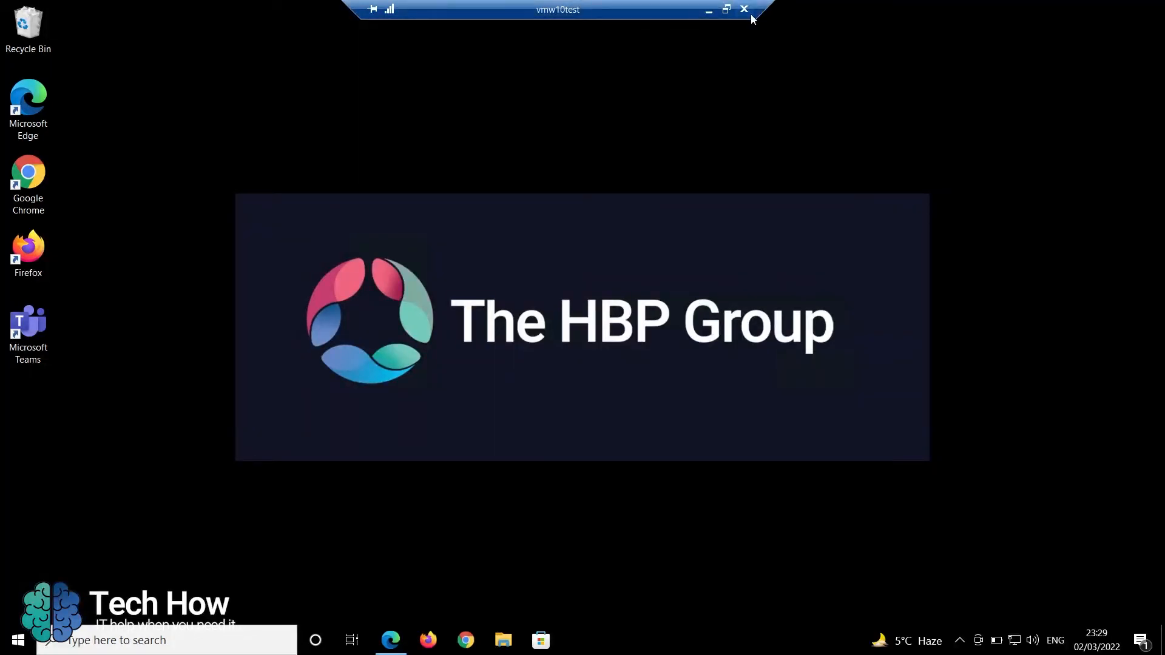
mouse_move(708, 13)
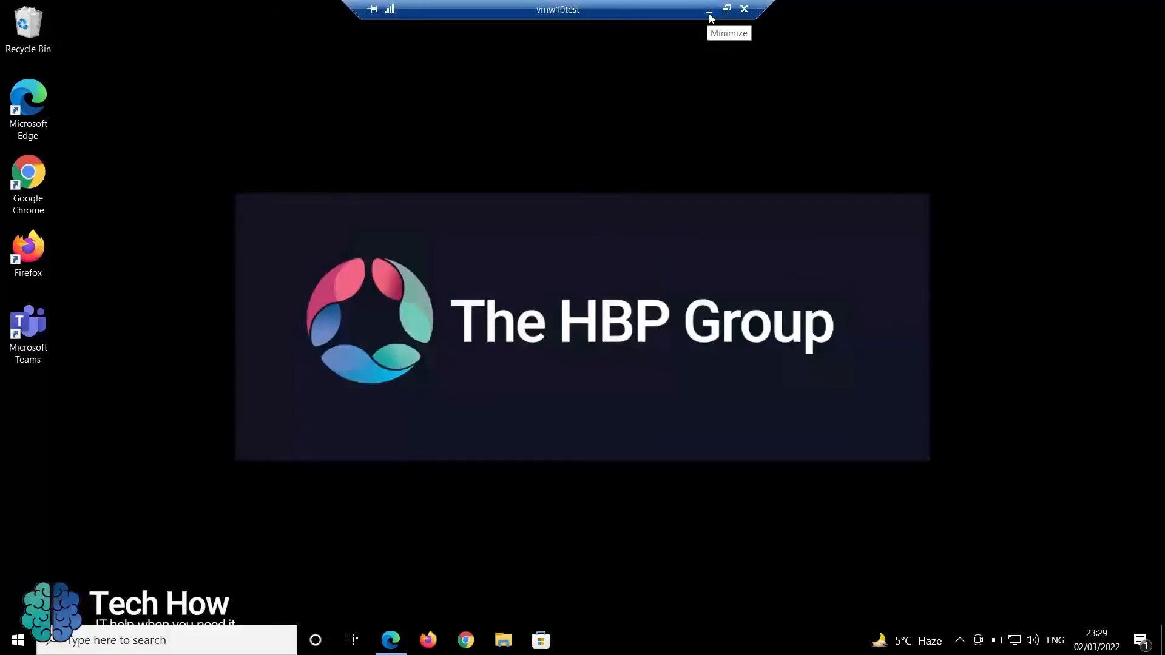
mouse_move(665, 17)
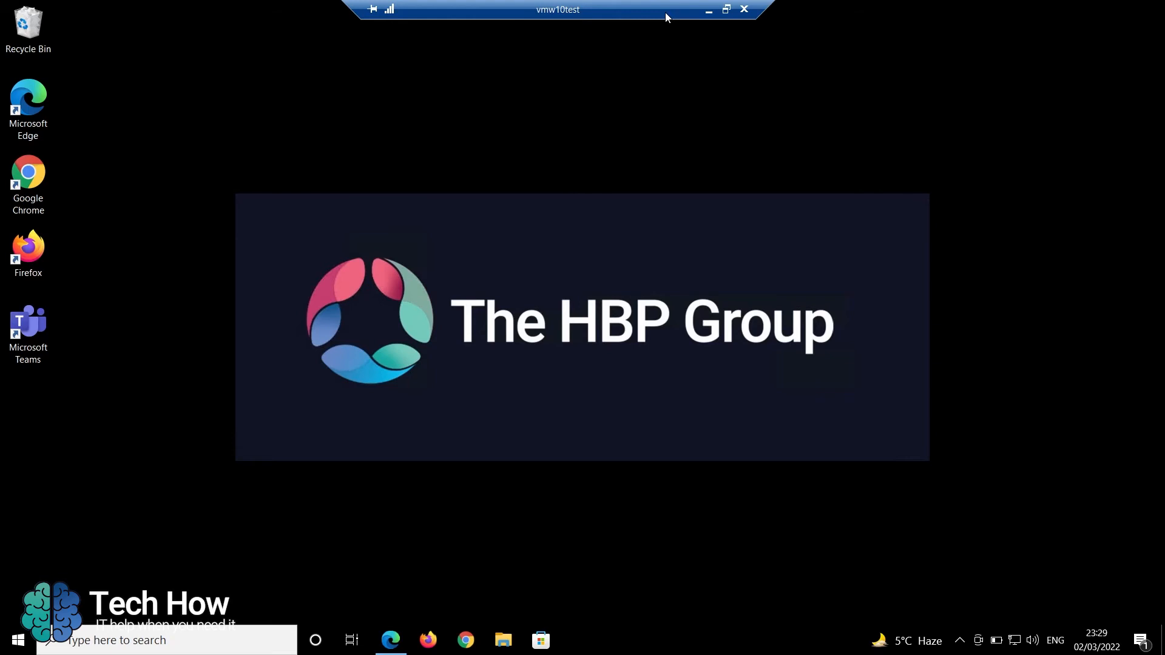
mouse_move(16, 640)
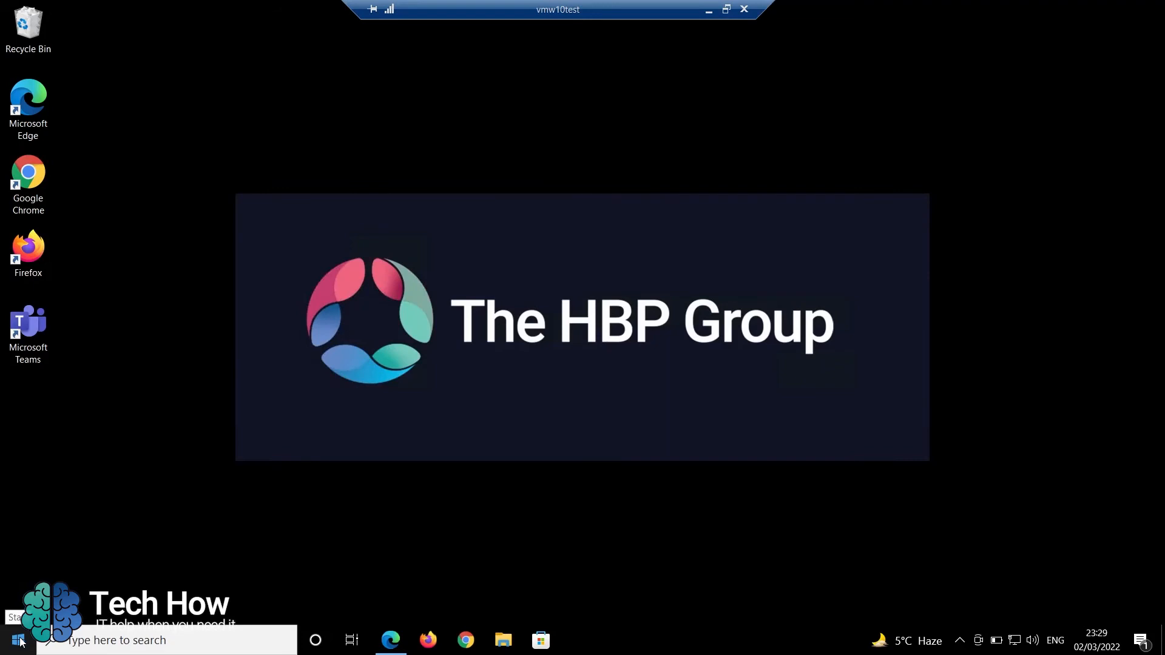
Sign out of the remote Windows 10 session through the Start menu's account options.
left_click(9, 639)
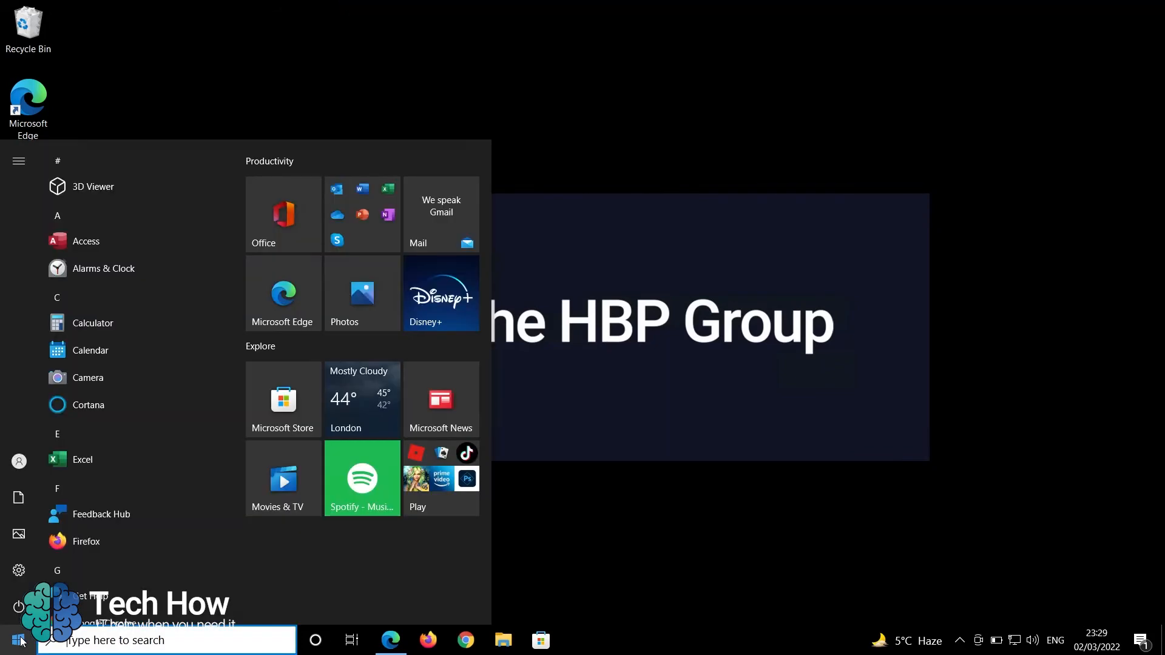
left_click(17, 161)
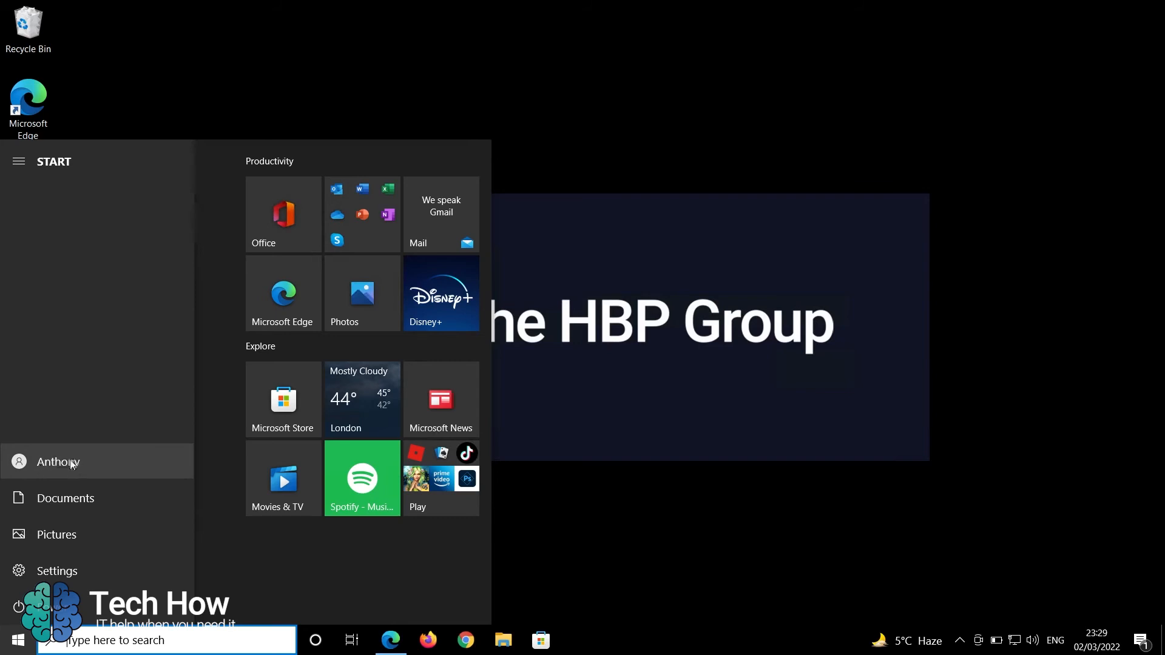
left_click(58, 461)
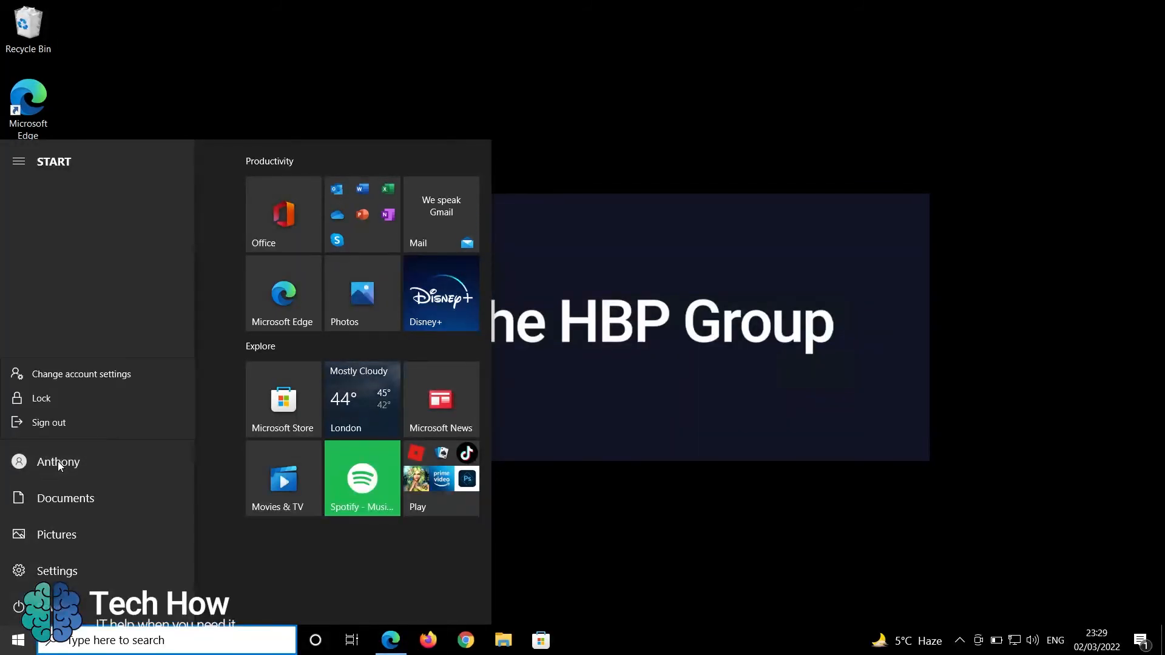
mouse_move(49, 422)
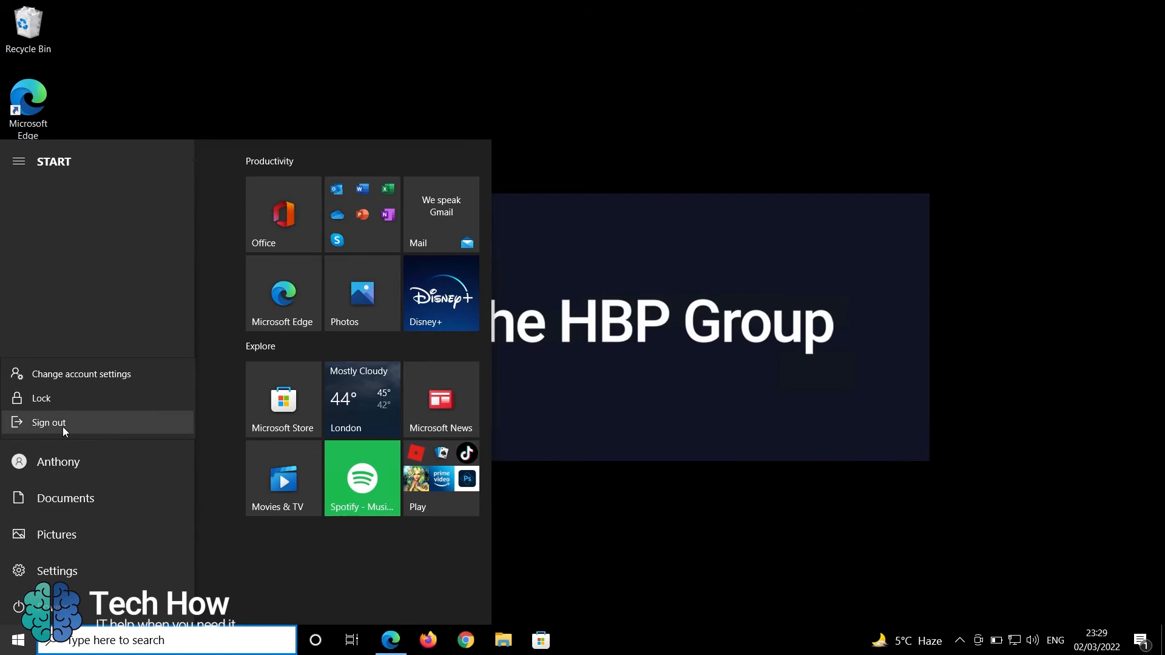
left_click(49, 422)
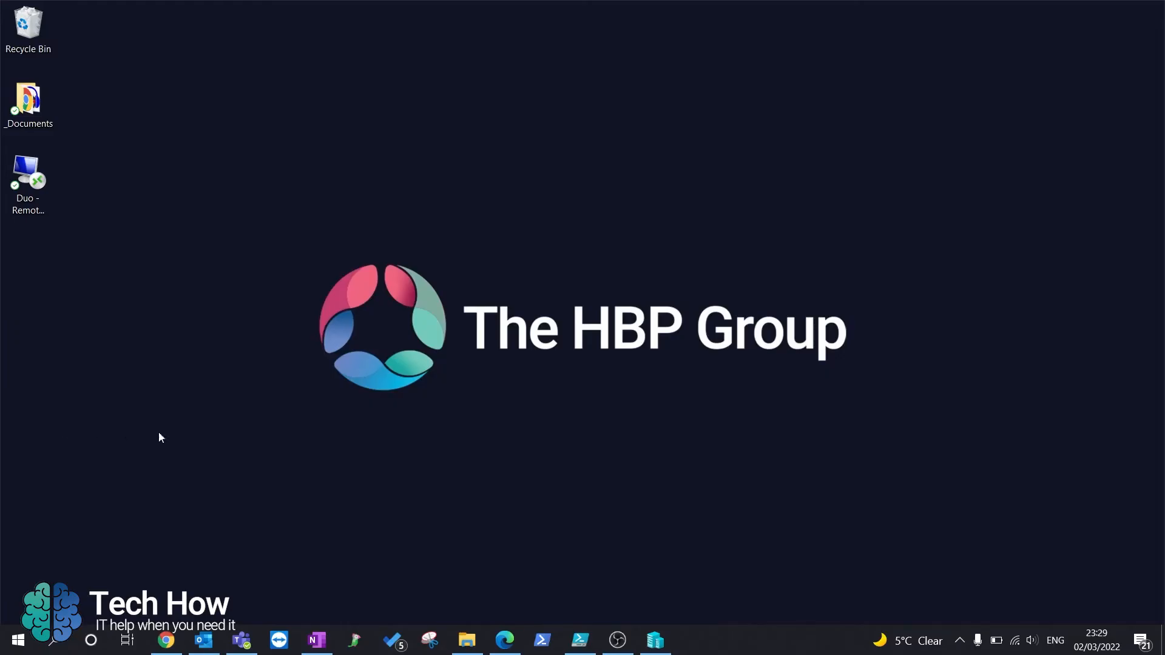
mouse_move(183, 423)
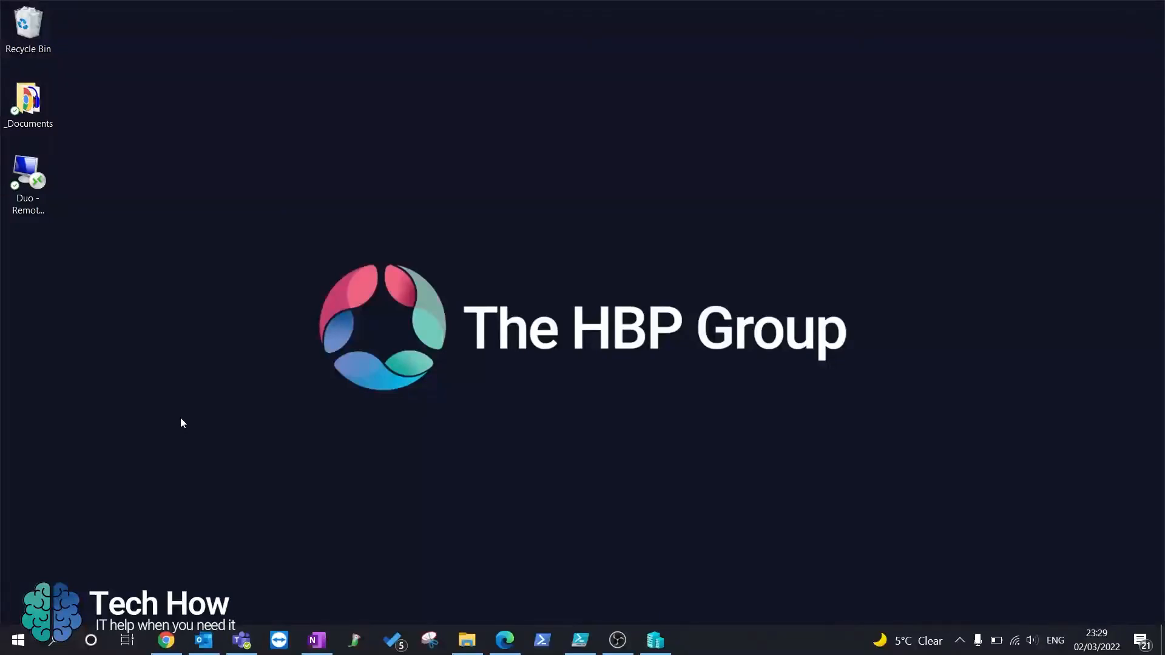